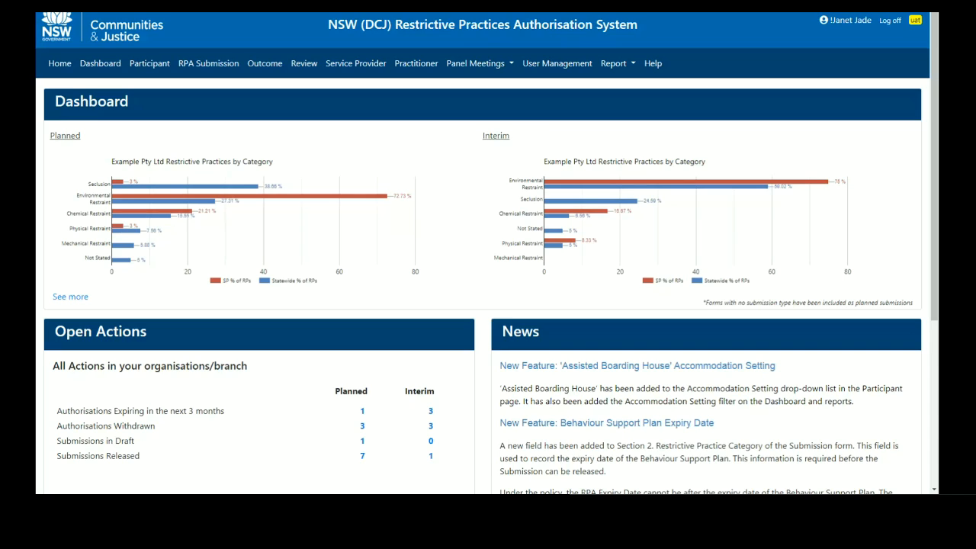
{"action": "mouse_move", "coordinate": [192, 52]}
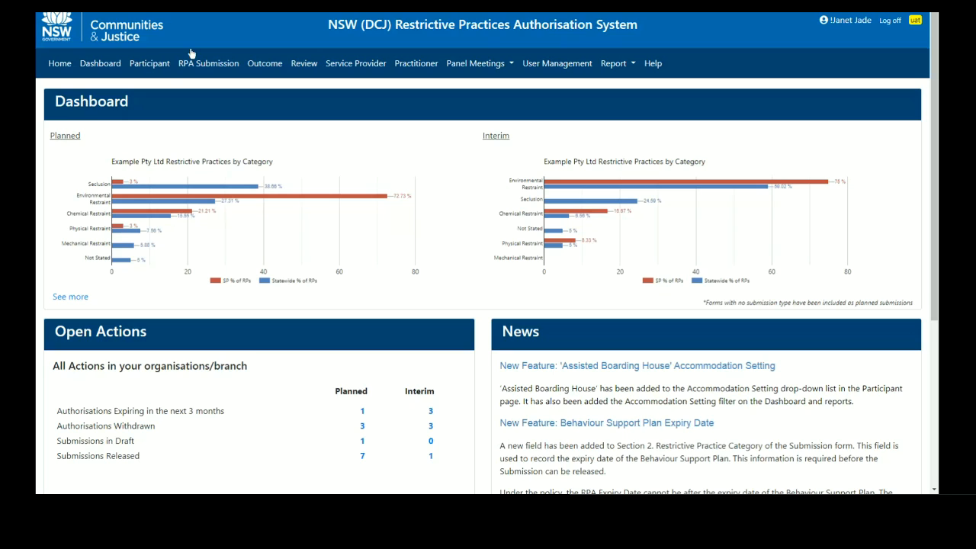
Filter the RPA Submission list by searching for submission ID 1496
{"action": "left_click", "coordinate": [207, 63]}
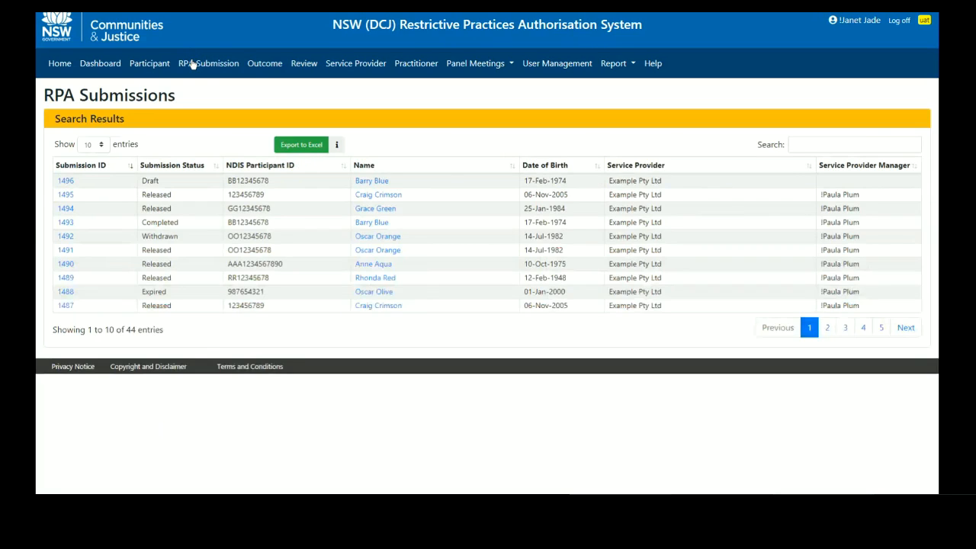
{"action": "left_click", "coordinate": [854, 143]}
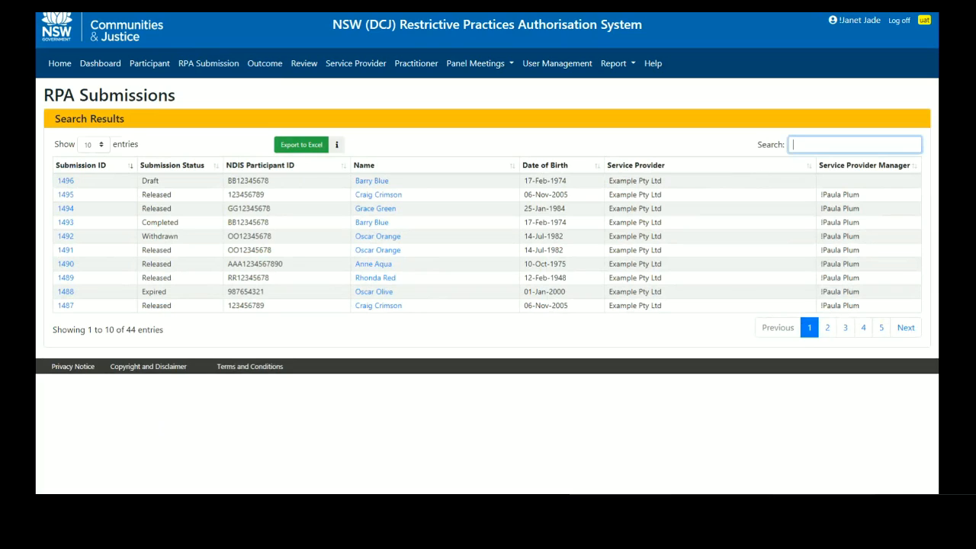
{"action": "type", "text": "1496"}
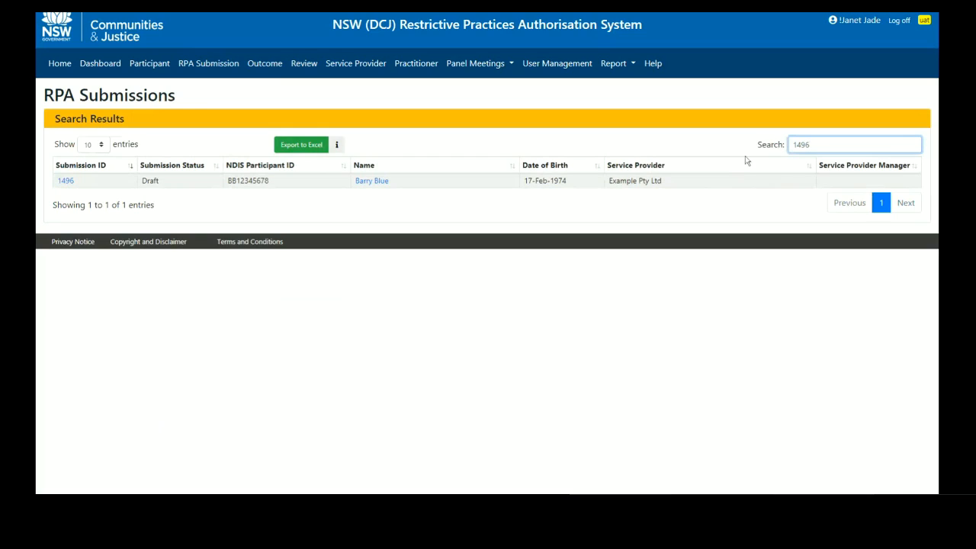
{"action": "mouse_move", "coordinate": [46, 165]}
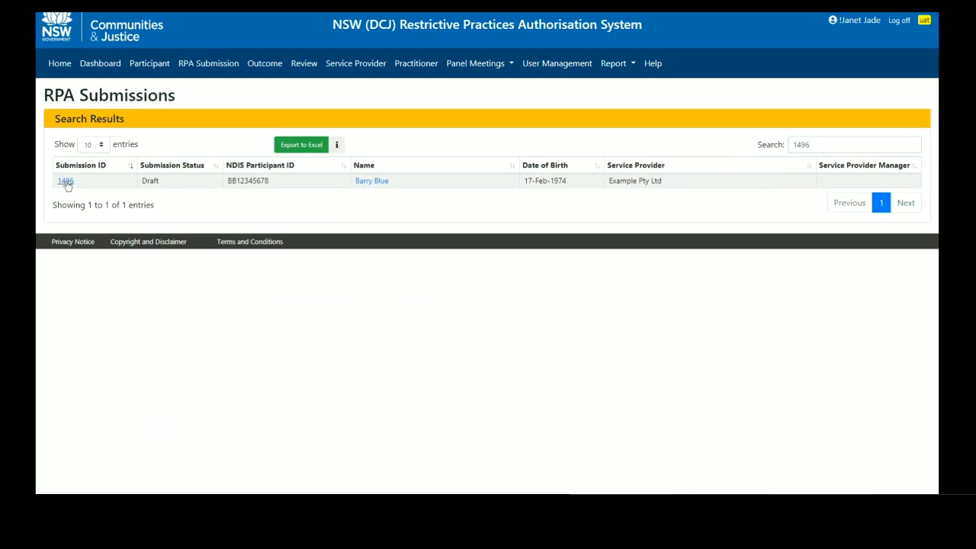
Open draft submission 1496 from the filtered list to view its RPA form
{"action": "left_click", "coordinate": [64, 180]}
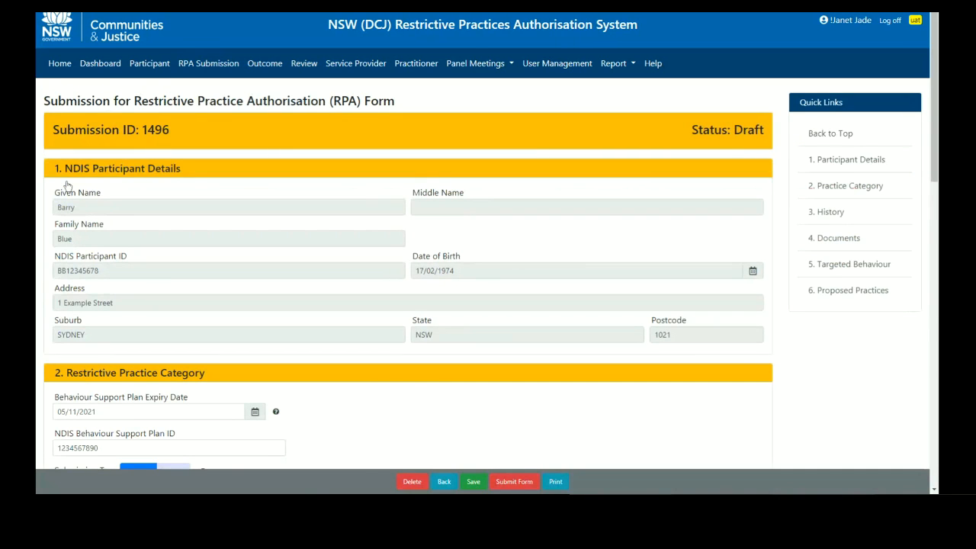
{"action": "mouse_move", "coordinate": [588, 186]}
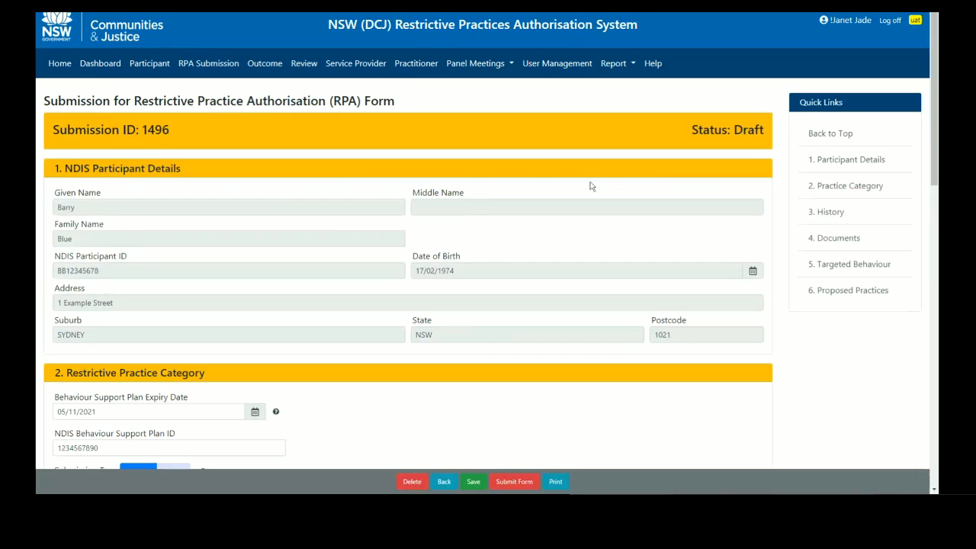
{"action": "mouse_move", "coordinate": [813, 113]}
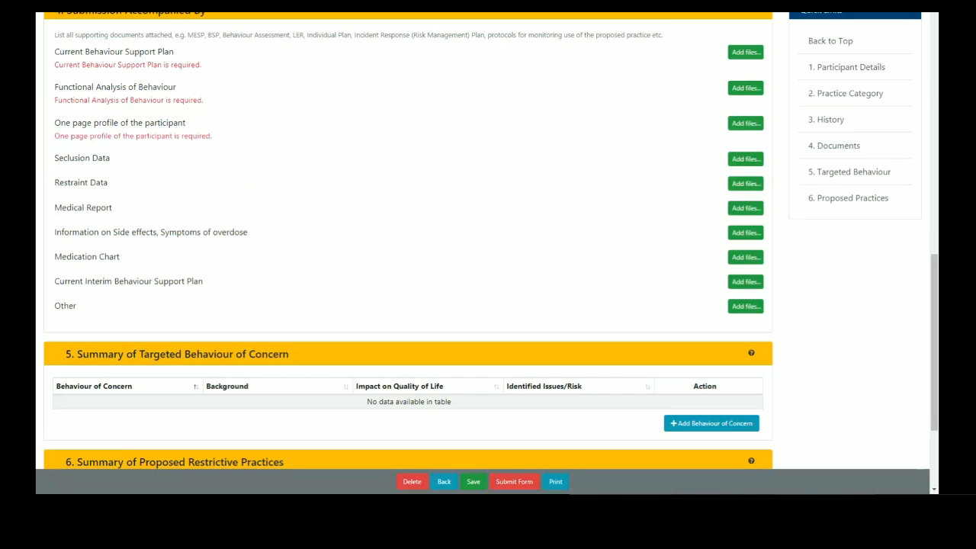
{"action": "mouse_move", "coordinate": [744, 51]}
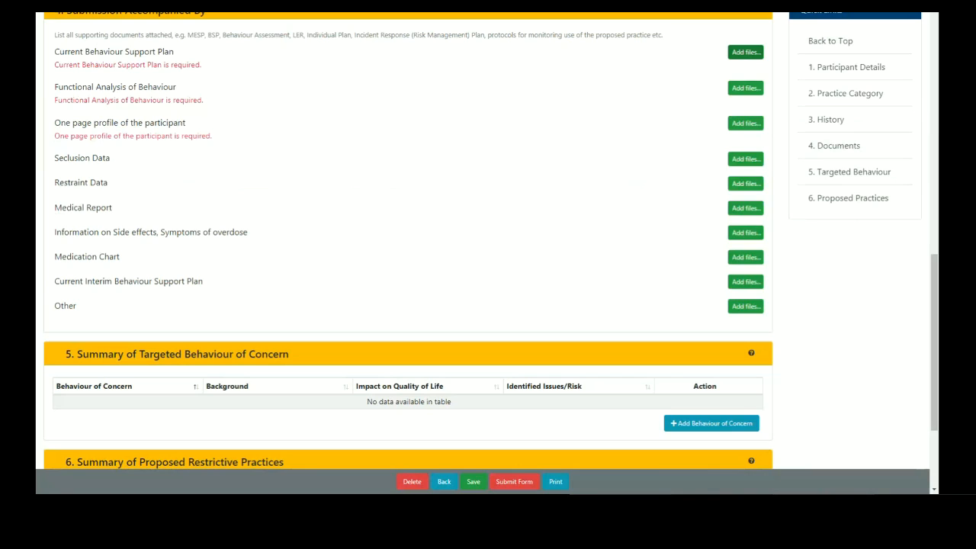
Upload the DEMO Current Behaviour Support Plan, Functional Analysis of Behaviour and One page profile documents
{"action": "left_click", "coordinate": [744, 52]}
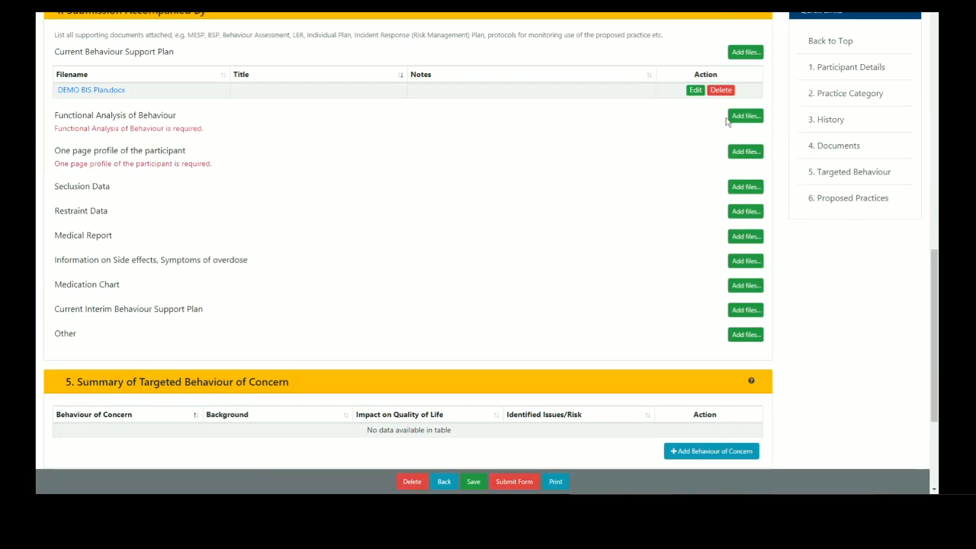
{"action": "mouse_move", "coordinate": [745, 115]}
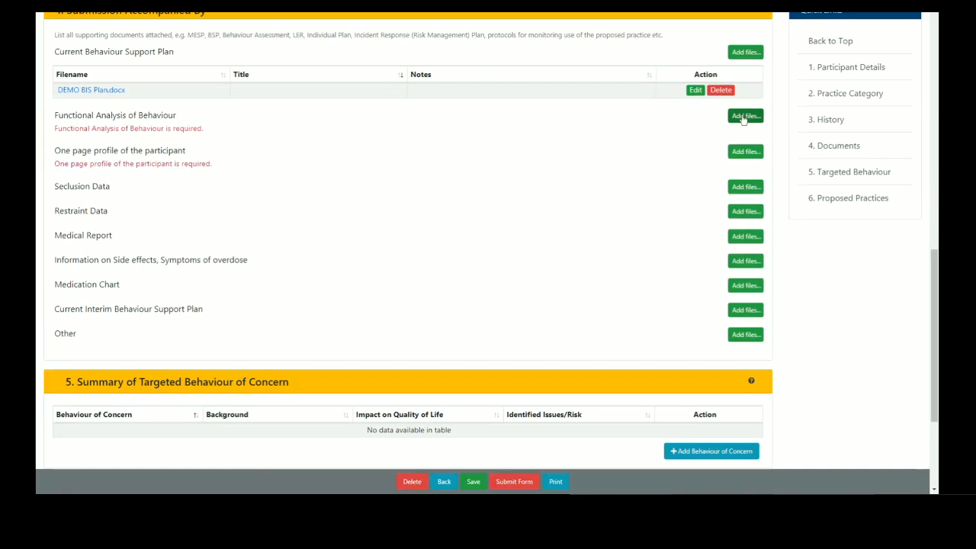
{"action": "left_click", "coordinate": [744, 116]}
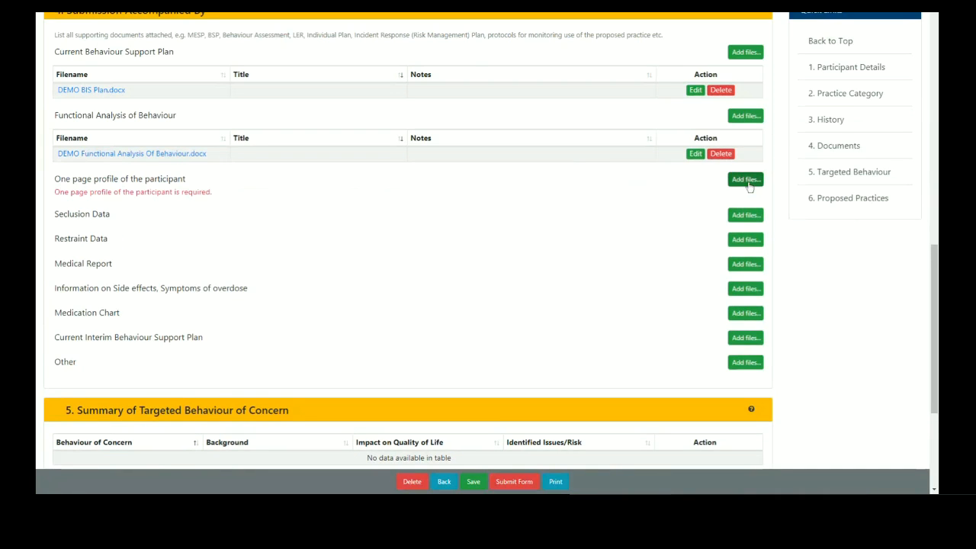
{"action": "mouse_move", "coordinate": [746, 183]}
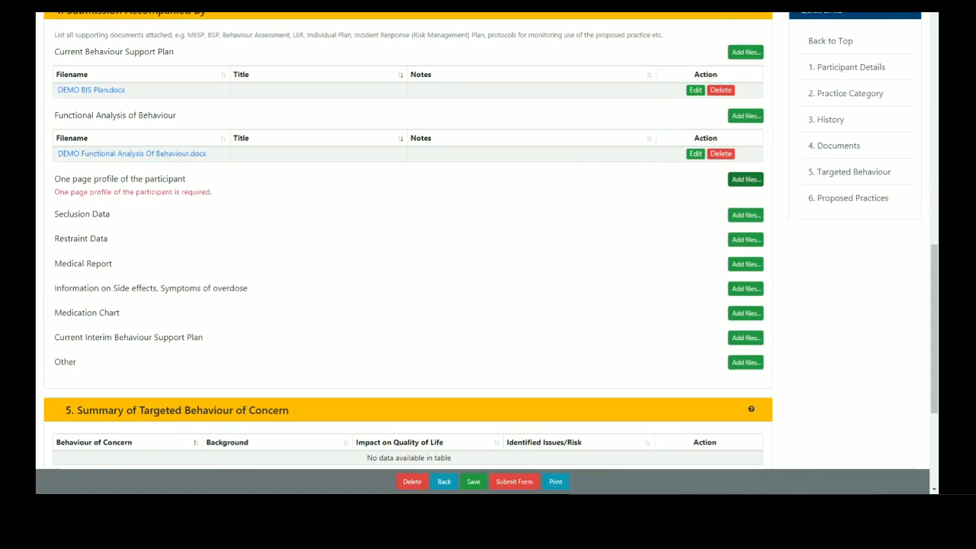
{"action": "left_click", "coordinate": [744, 180]}
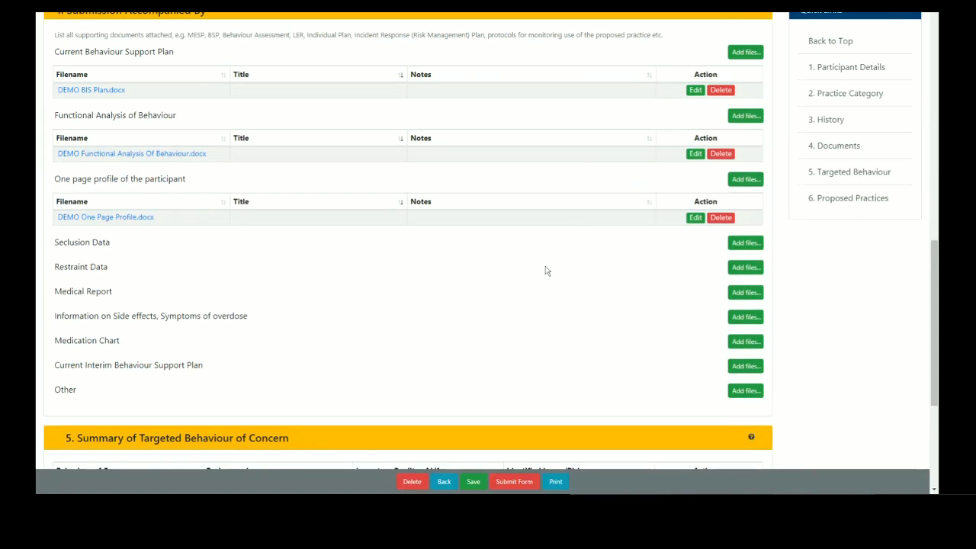
{"action": "mouse_move", "coordinate": [555, 265]}
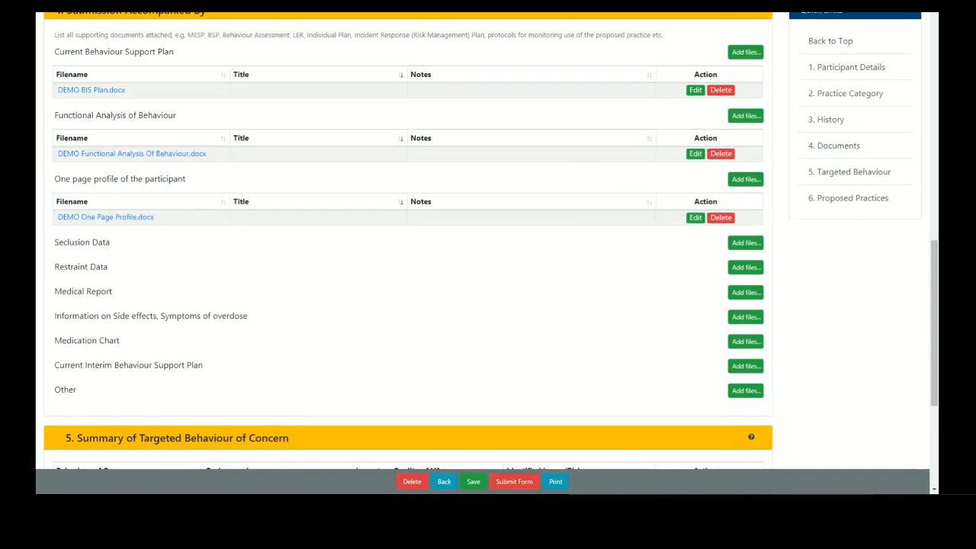
{"action": "mouse_move", "coordinate": [547, 308]}
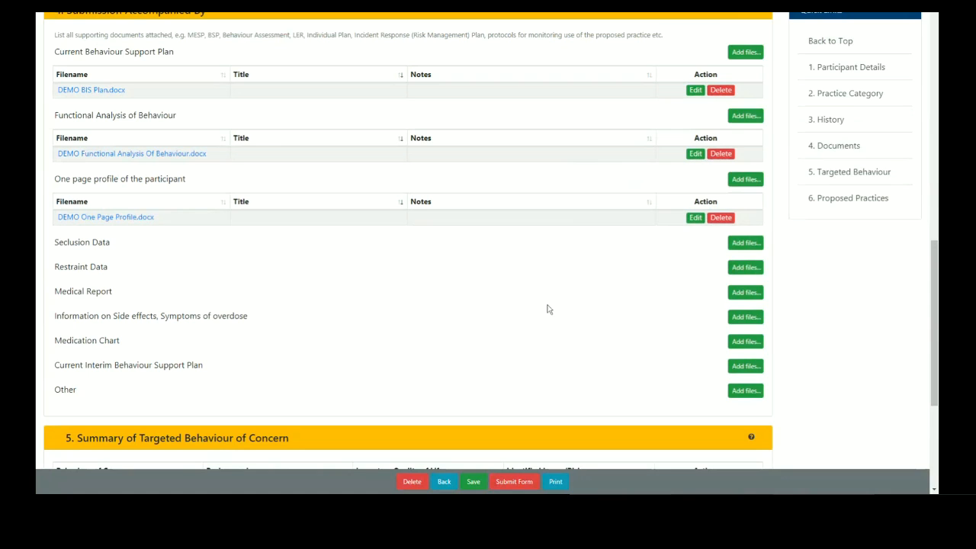